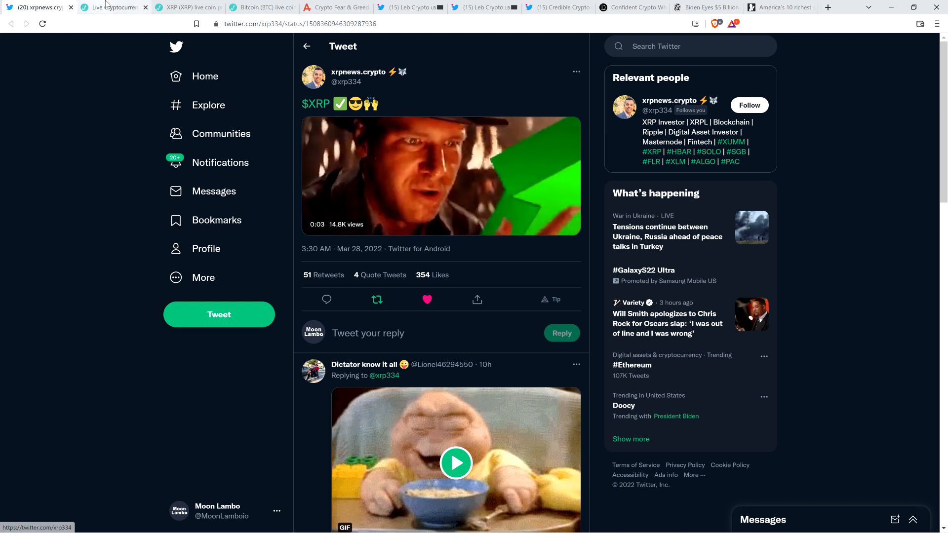
Bring up Live Coin Watch's top-coins table, with XRP ranked sixth near $0.87
{"action": "left_click", "coordinate": [112, 8]}
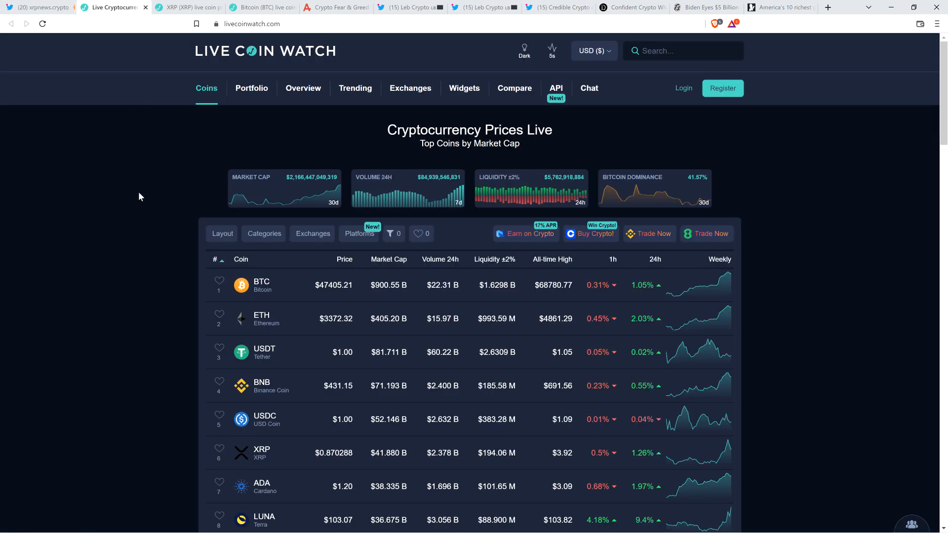
{"action": "scroll", "scroll_direction": "down", "scroll_amount": 3}
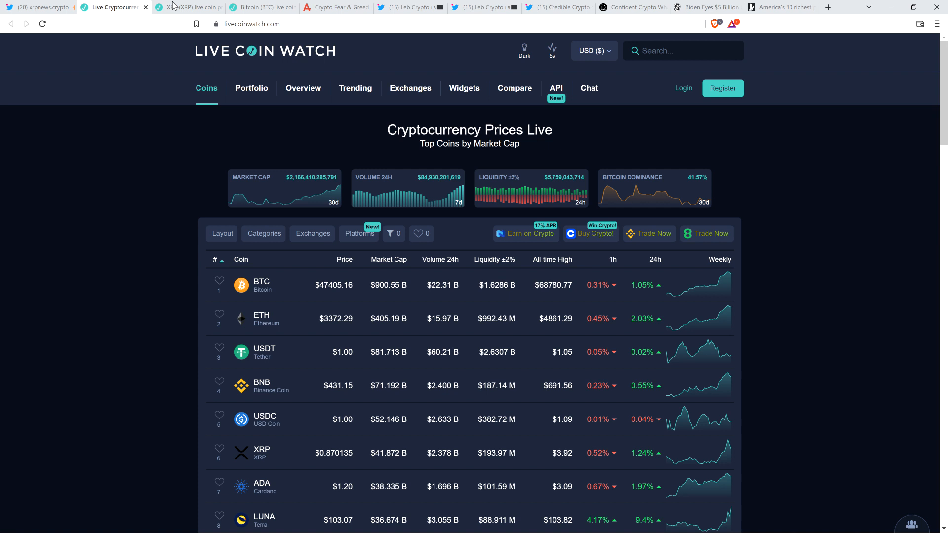
View XRP's detail page, then Bitcoin's page at about $47,406 and its 24-hour chart
{"action": "left_click", "coordinate": [184, 7]}
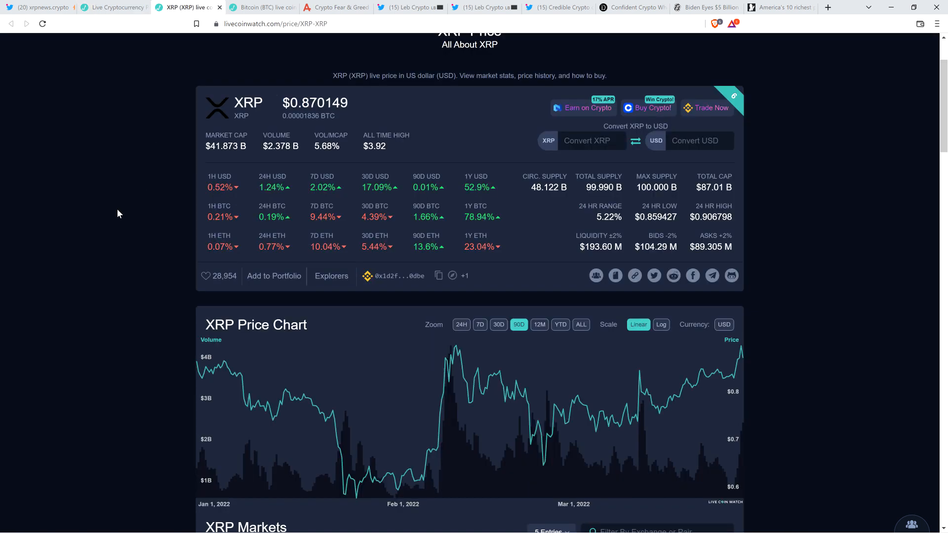
{"action": "left_click", "coordinate": [261, 8]}
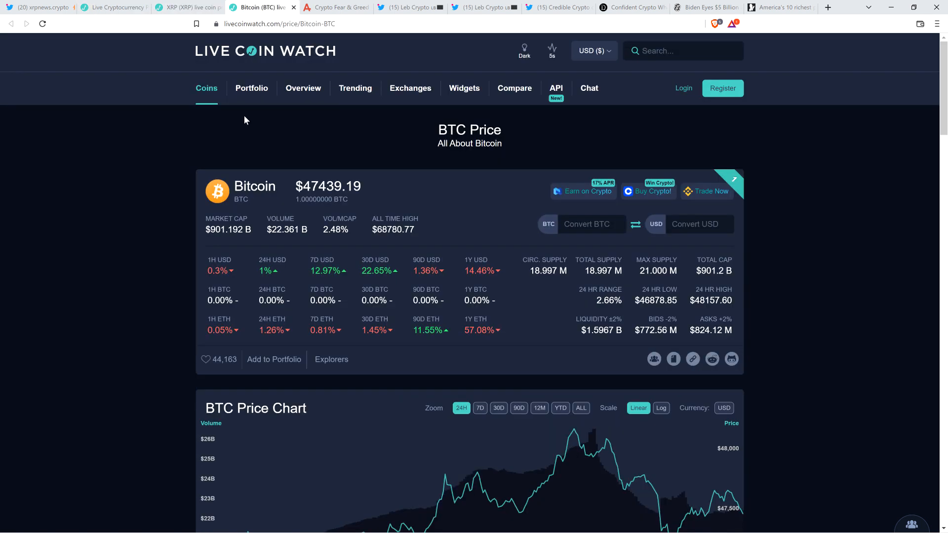
{"action": "scroll", "scroll_direction": "down", "scroll_amount": 3}
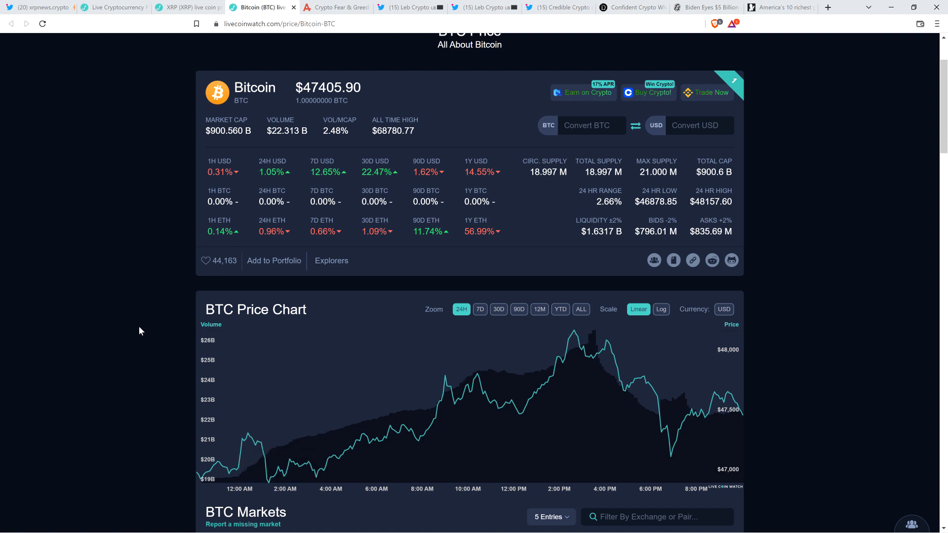
{"action": "mouse_move", "coordinate": [121, 278]}
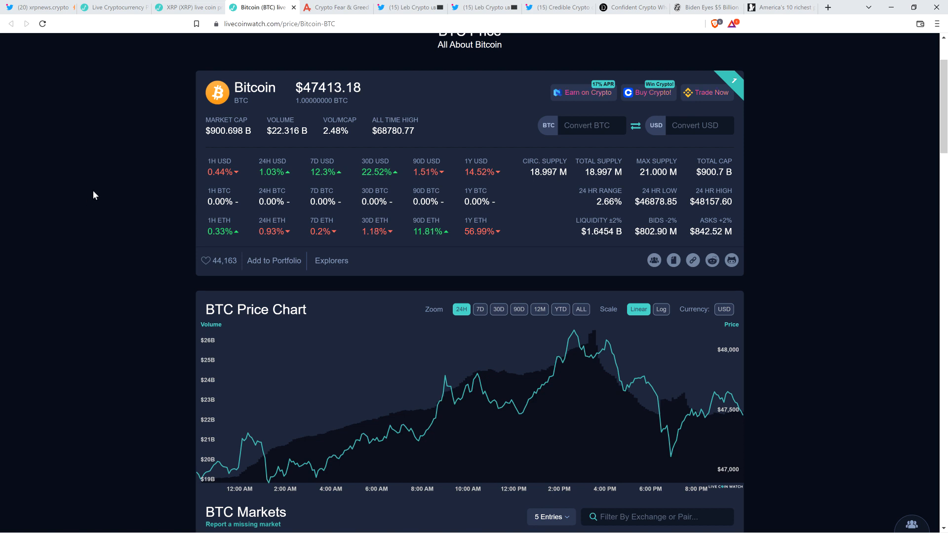
{"action": "mouse_move", "coordinate": [85, 178]}
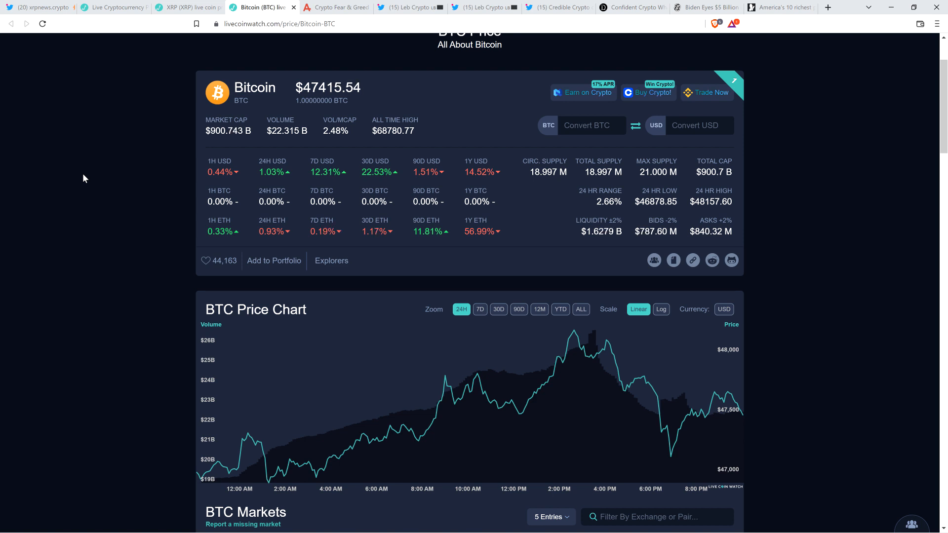
{"action": "mouse_move", "coordinate": [98, 199]}
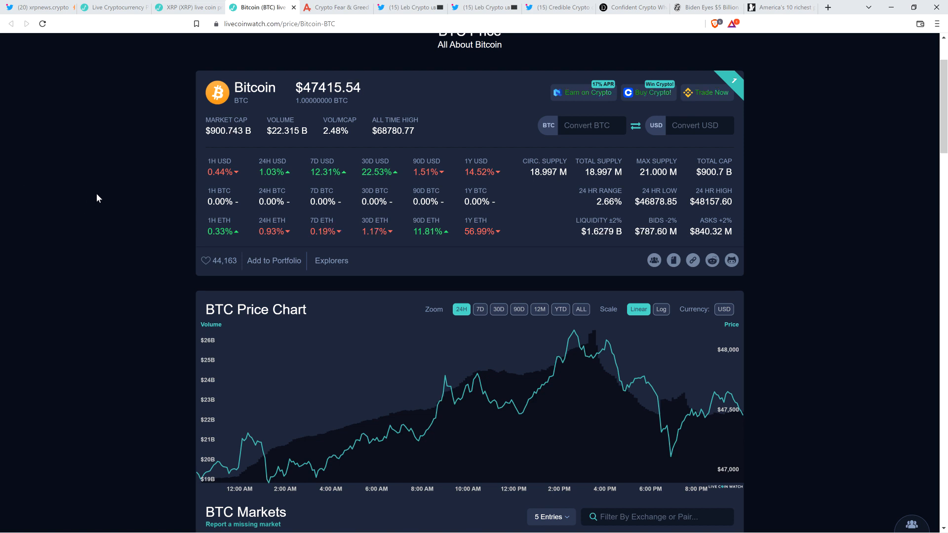
{"action": "mouse_move", "coordinate": [97, 182]}
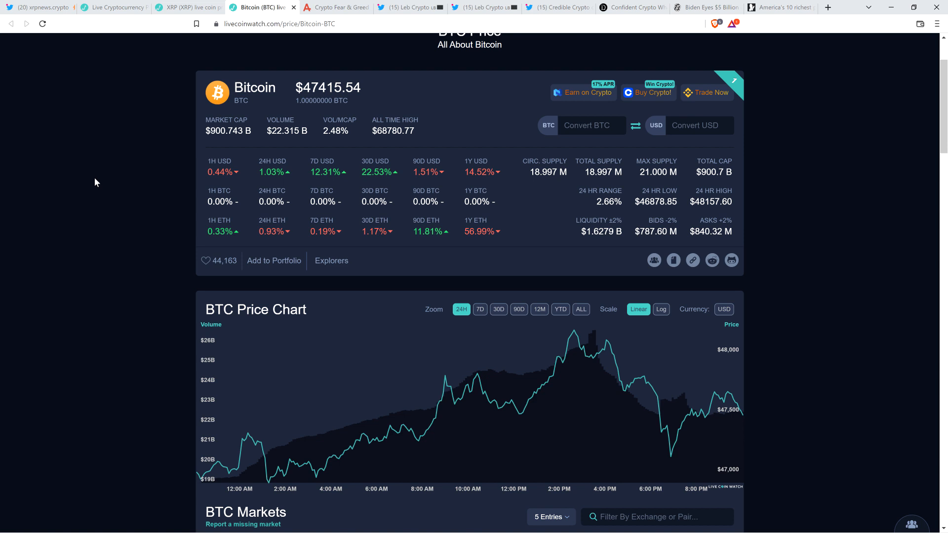
{"action": "mouse_move", "coordinate": [81, 177]}
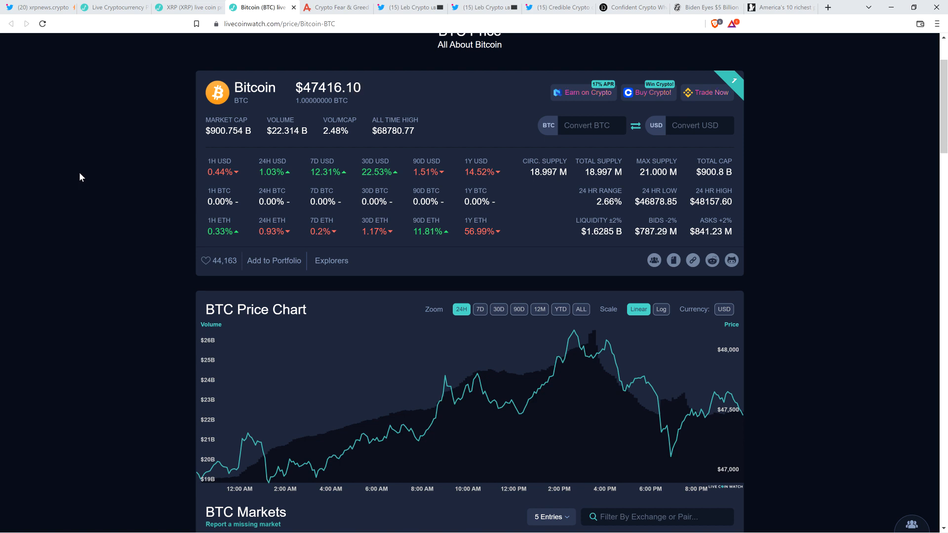
Check the Crypto Fear & Greed Index: 56 (Greed), down from 60 yesterday
{"action": "left_click", "coordinate": [336, 7]}
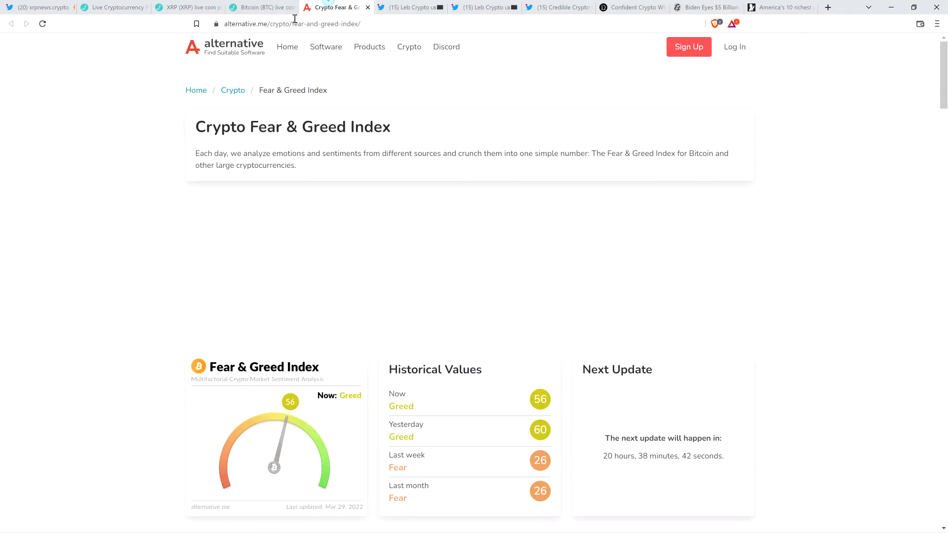
{"action": "mouse_move", "coordinate": [88, 179]}
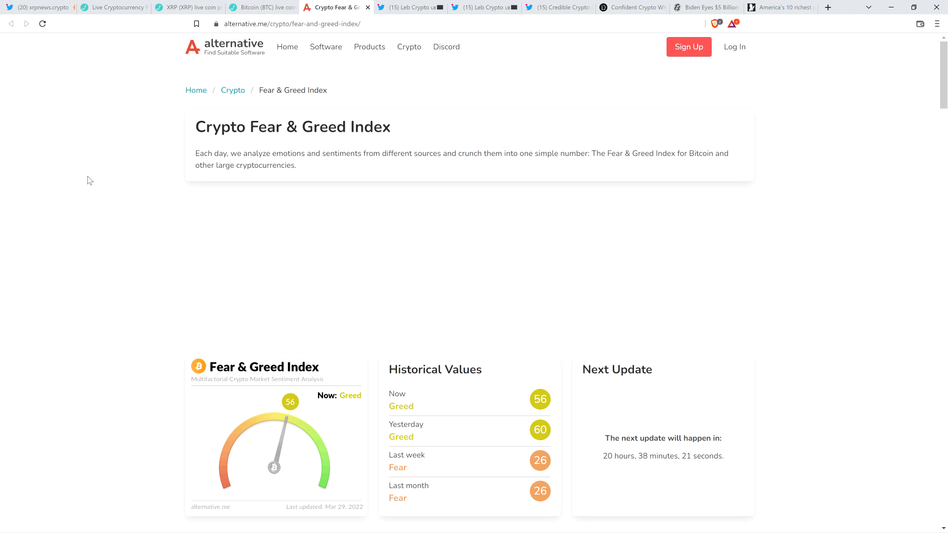
Read Leb Crypto's XRP consolidation tweet and its chart warning of a $0.3–0.4 fall
{"action": "left_click", "coordinate": [409, 8]}
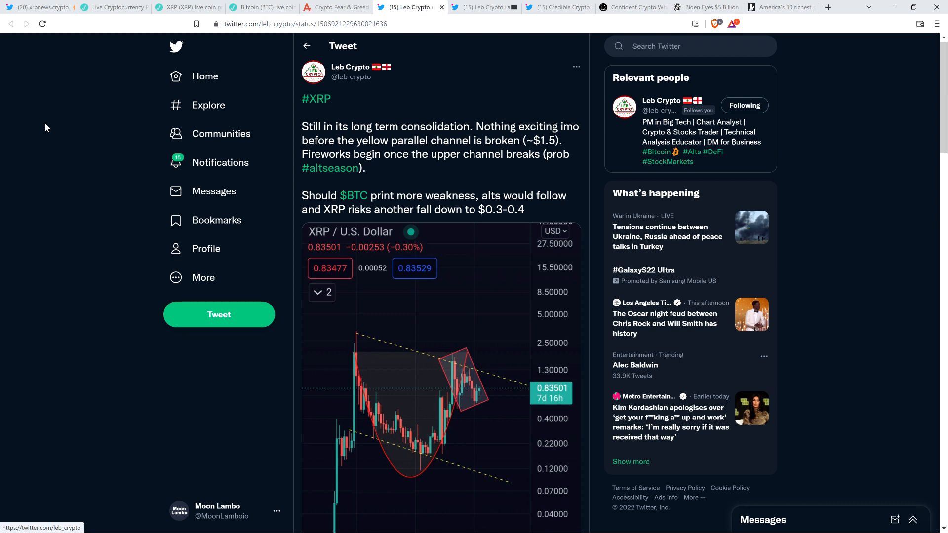
{"action": "mouse_move", "coordinate": [56, 149]}
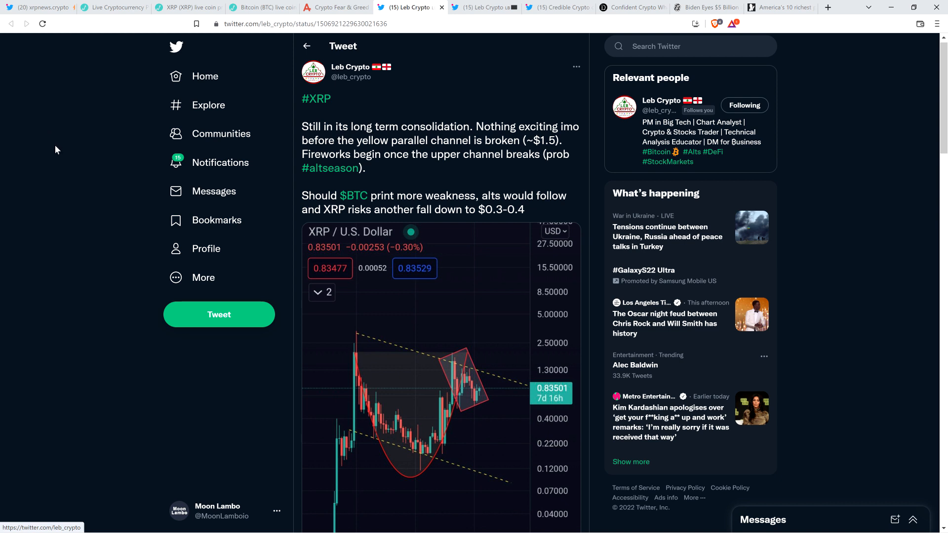
{"action": "scroll", "scroll_direction": "down", "scroll_amount": 3}
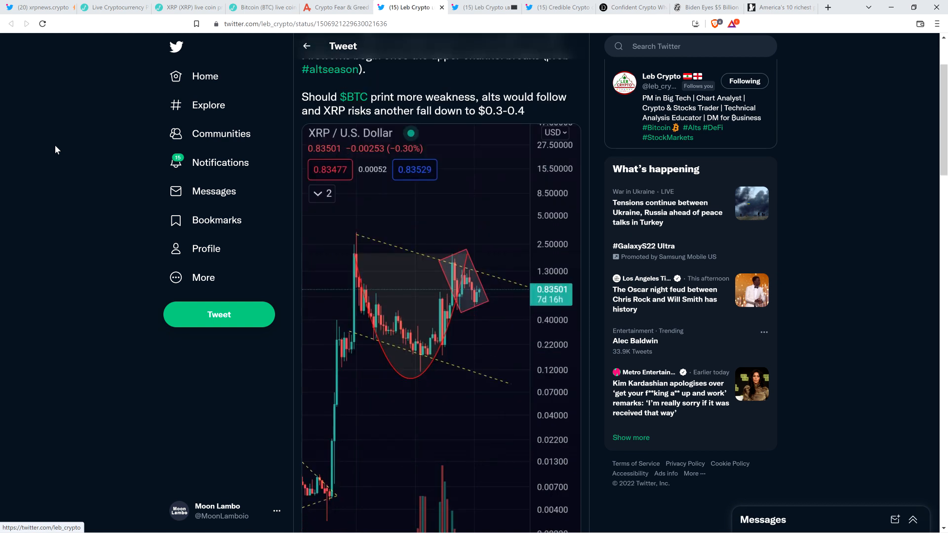
{"action": "scroll", "scroll_direction": "down", "scroll_amount": 3}
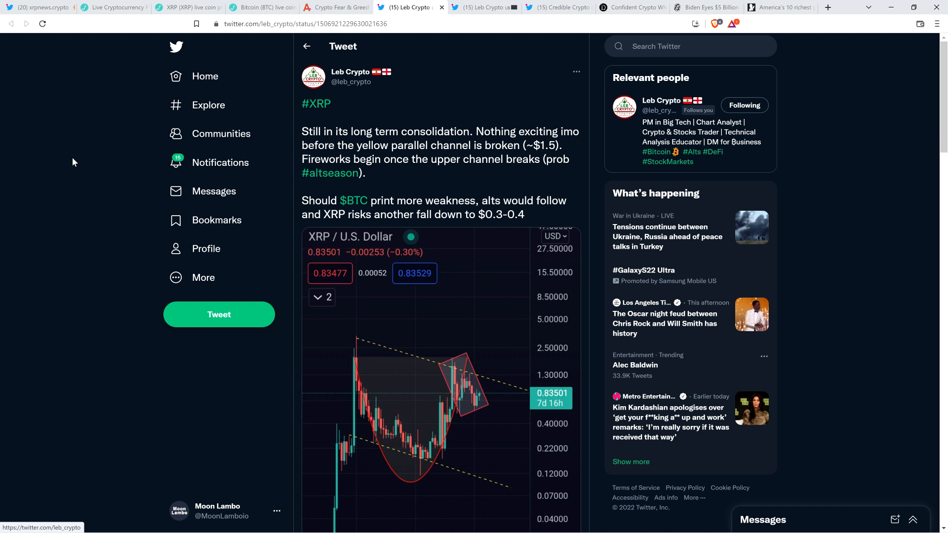
{"action": "scroll", "scroll_direction": "down", "scroll_amount": 3}
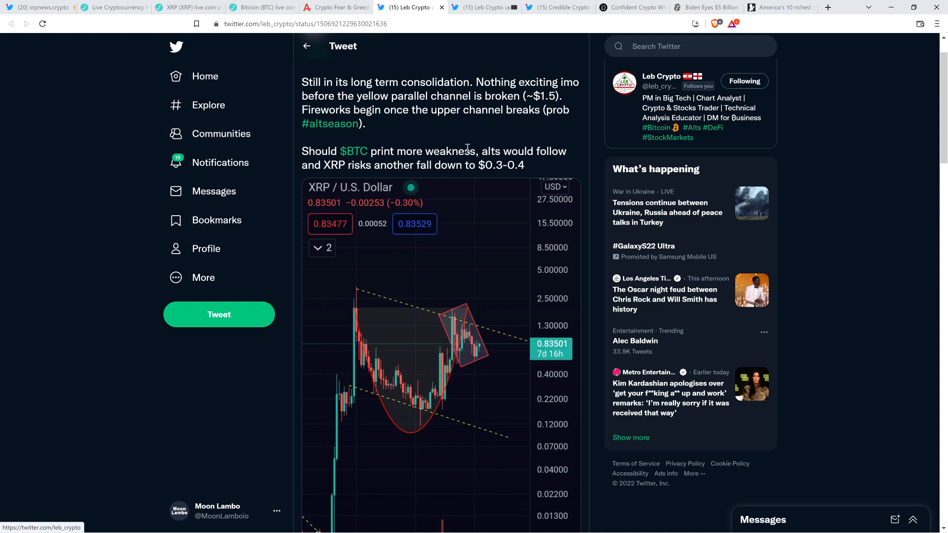
{"action": "mouse_move", "coordinate": [481, 142]}
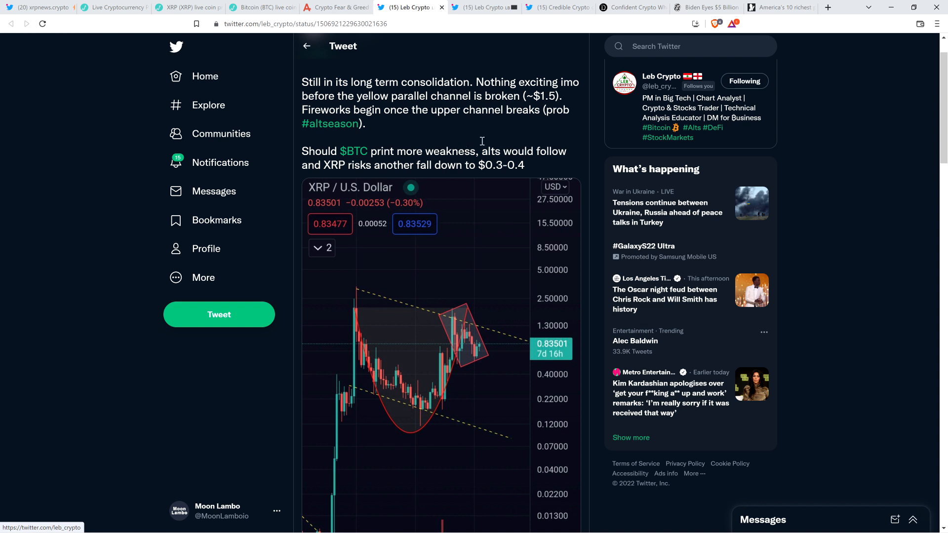
{"action": "mouse_move", "coordinate": [88, 127]}
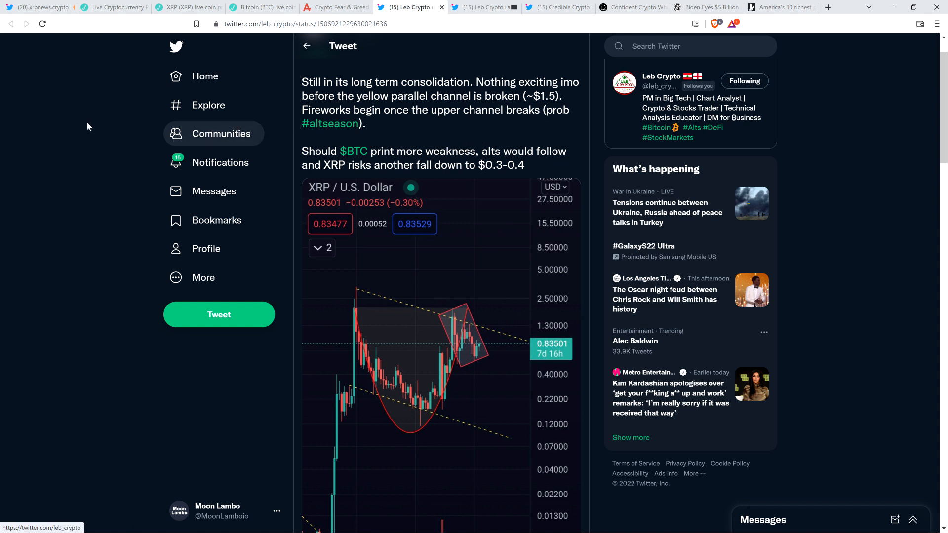
{"action": "mouse_move", "coordinate": [64, 129]}
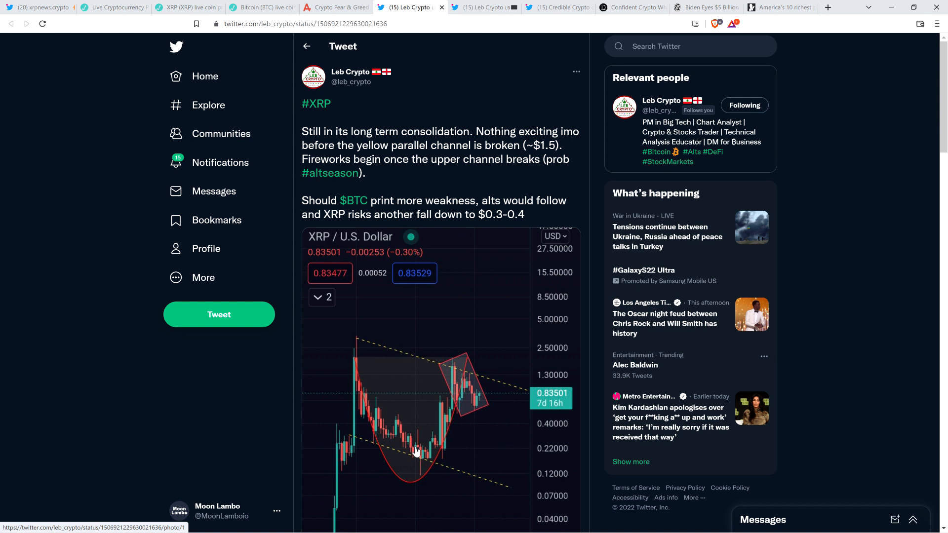
{"action": "mouse_move", "coordinate": [126, 371]}
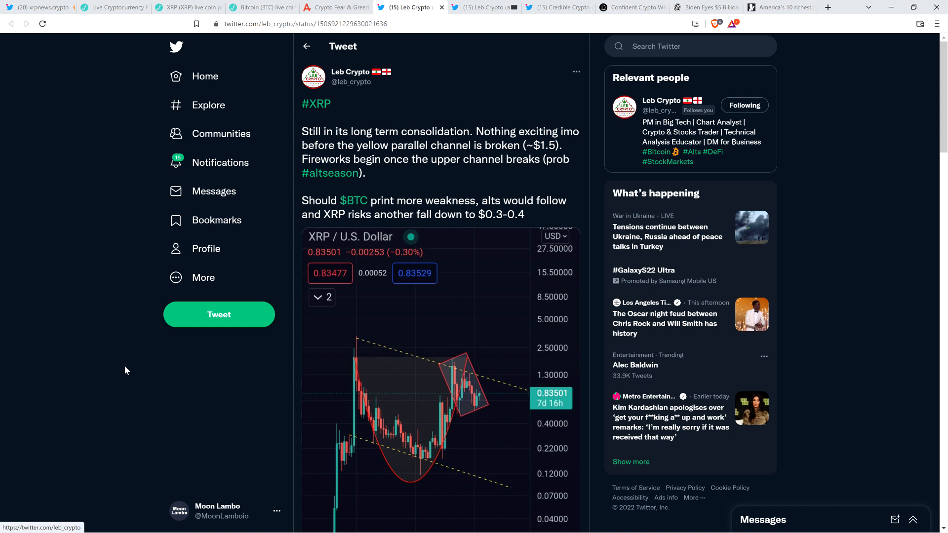
{"action": "mouse_move", "coordinate": [54, 183]}
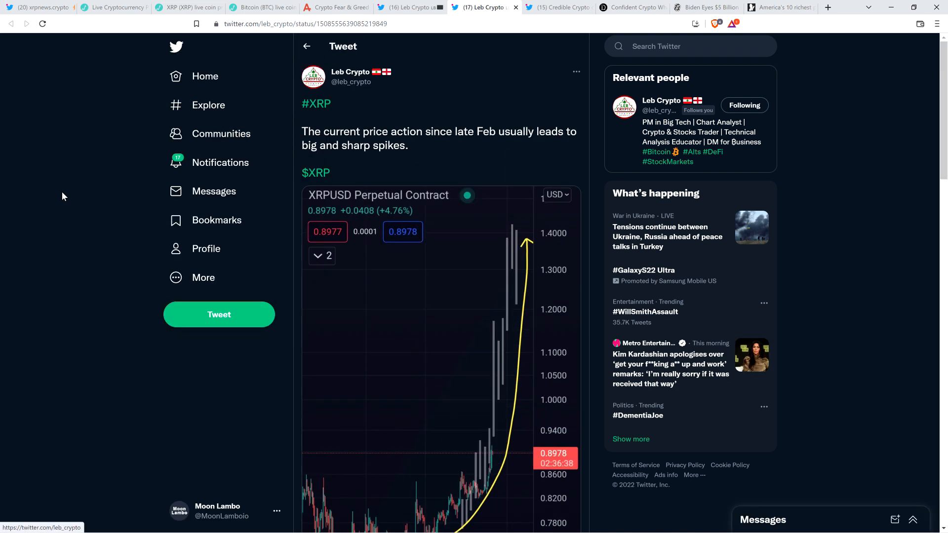
Scroll through Leb Crypto's XRP sharp-spikes tweet down to its rising XRPUSD chart
{"action": "scroll", "scroll_direction": "down", "scroll_amount": 3}
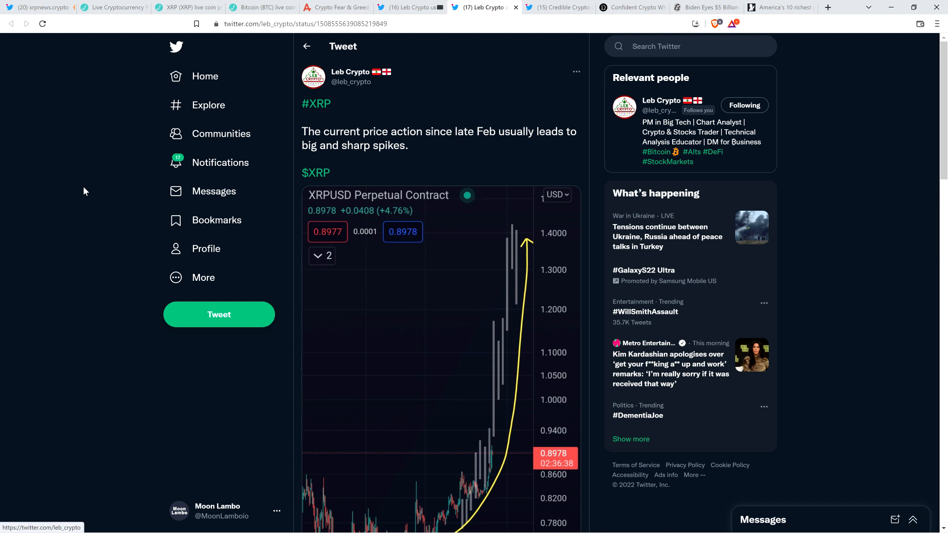
{"action": "mouse_move", "coordinate": [89, 185]}
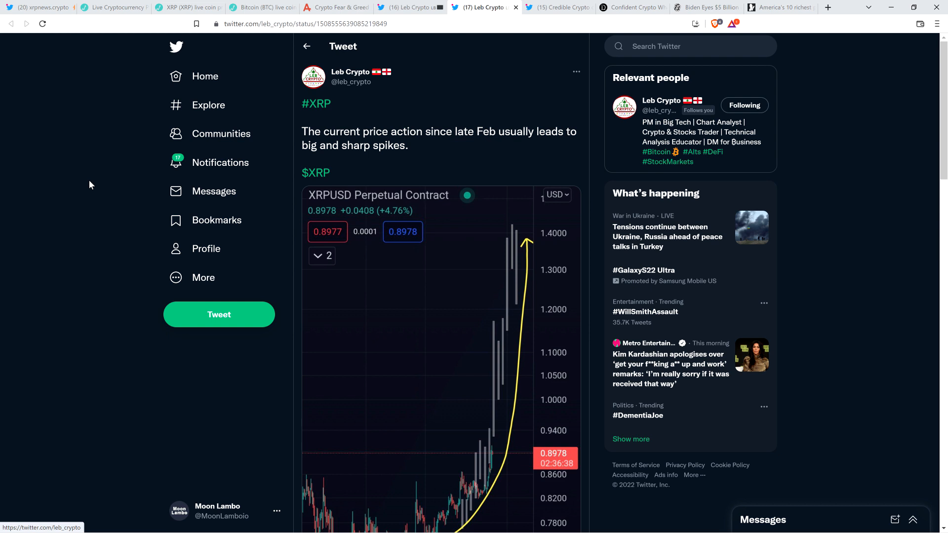
{"action": "scroll", "scroll_direction": "down", "scroll_amount": 3}
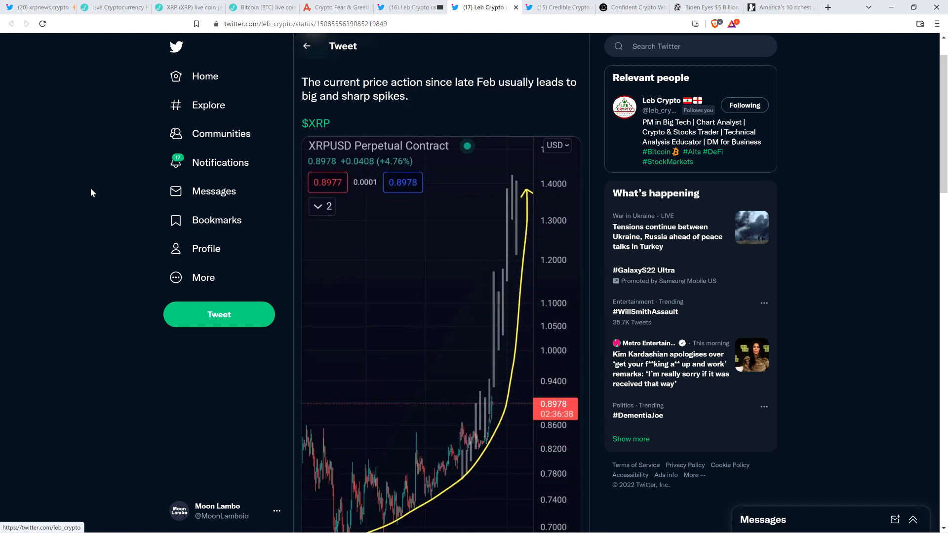
{"action": "scroll", "scroll_direction": "down", "scroll_amount": 3}
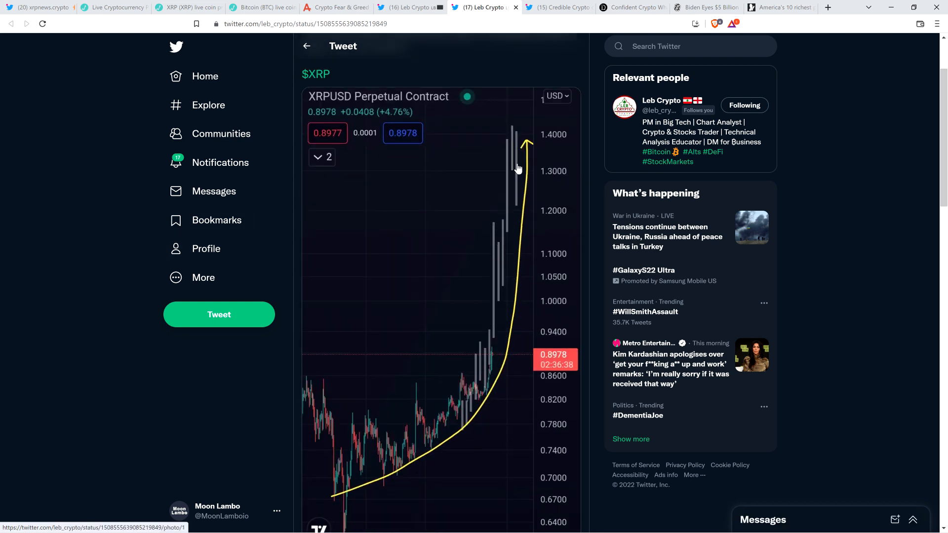
{"action": "mouse_move", "coordinate": [48, 206]}
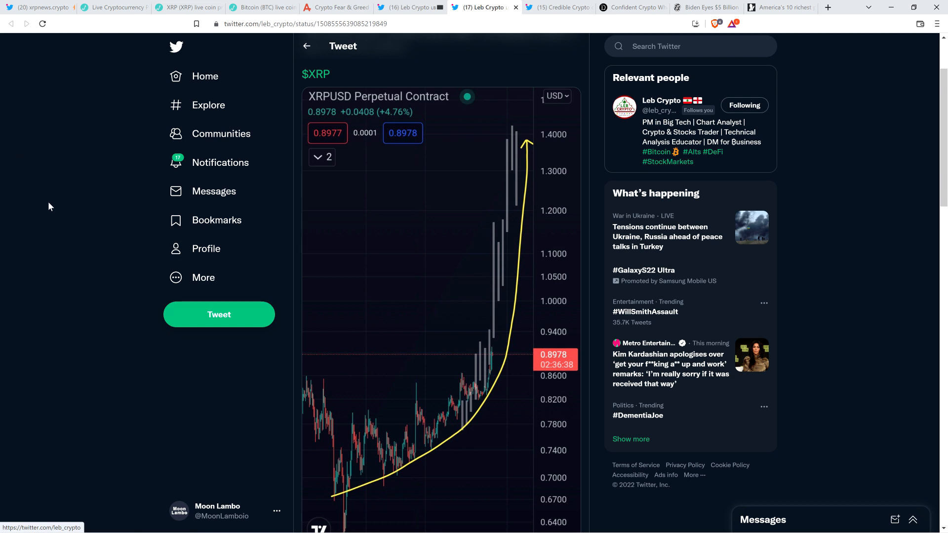
{"action": "mouse_move", "coordinate": [48, 198]}
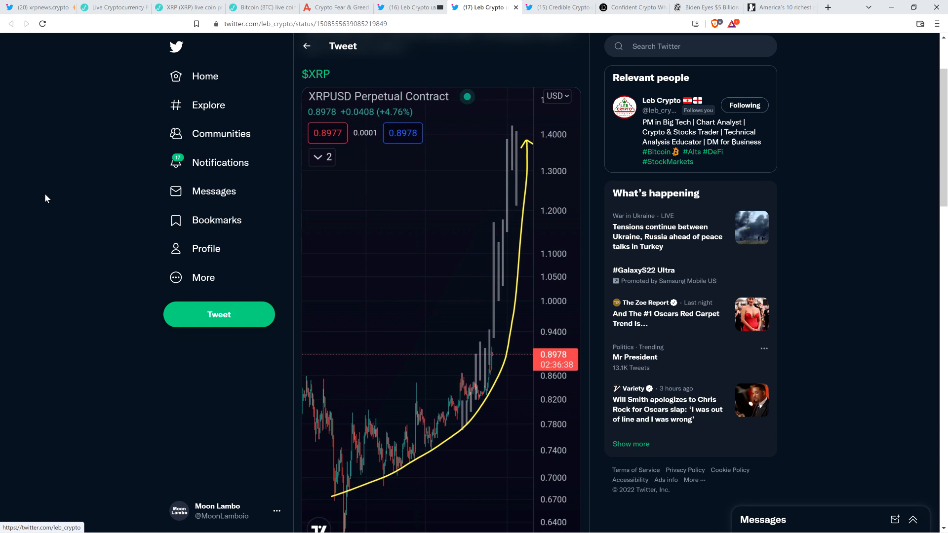
{"action": "mouse_move", "coordinate": [43, 200]}
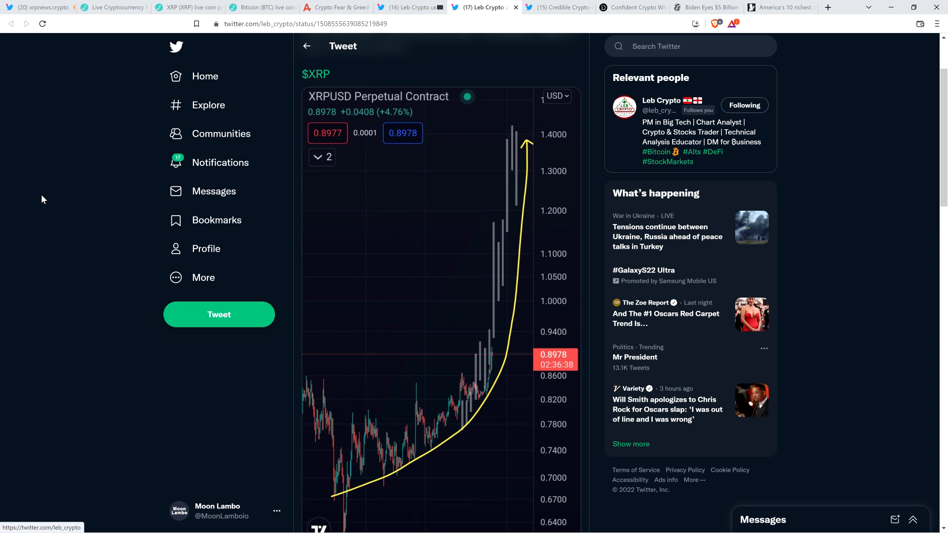
{"action": "mouse_move", "coordinate": [41, 176]}
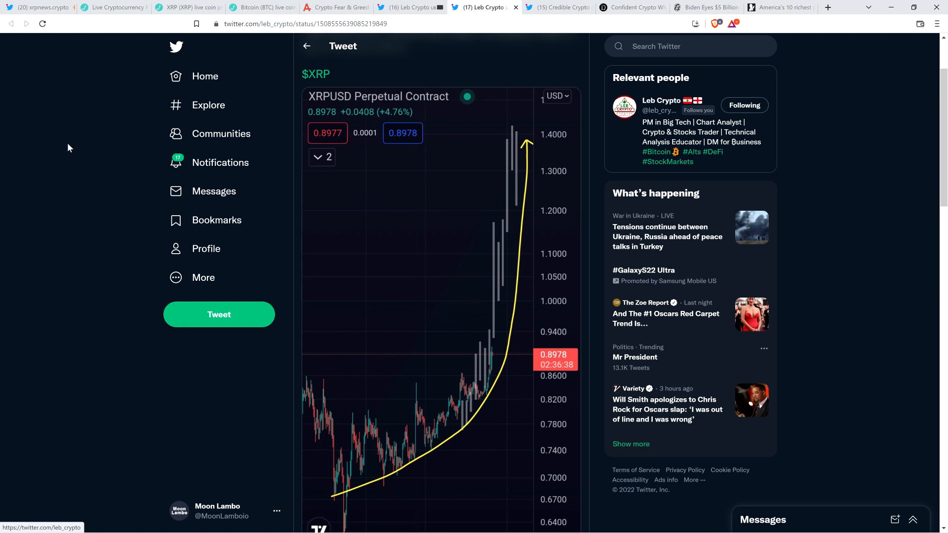
{"action": "mouse_move", "coordinate": [72, 157]}
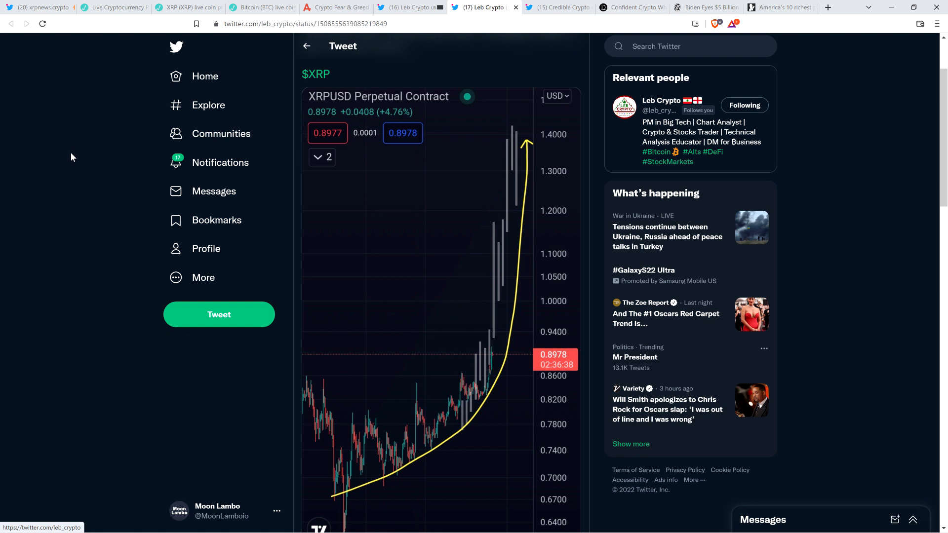
{"action": "mouse_move", "coordinate": [89, 128]}
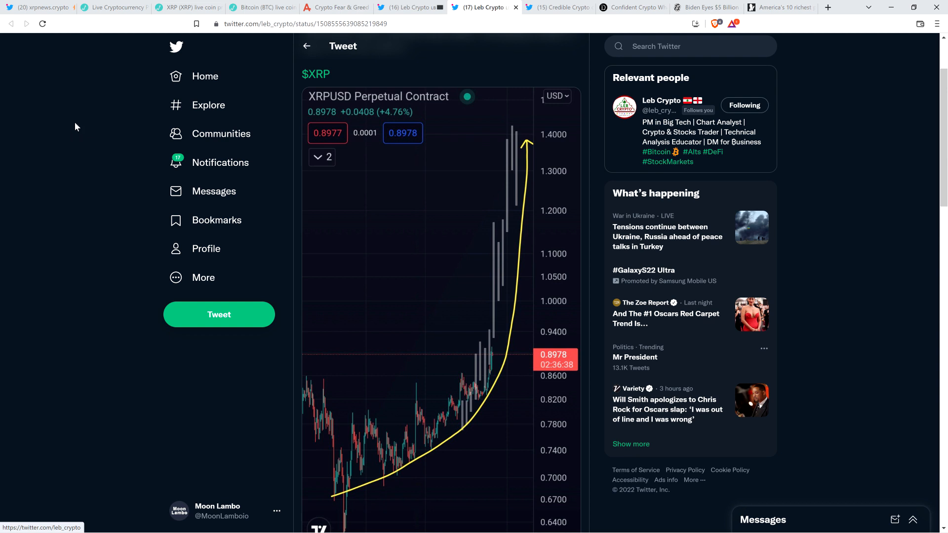
{"action": "mouse_move", "coordinate": [88, 115]}
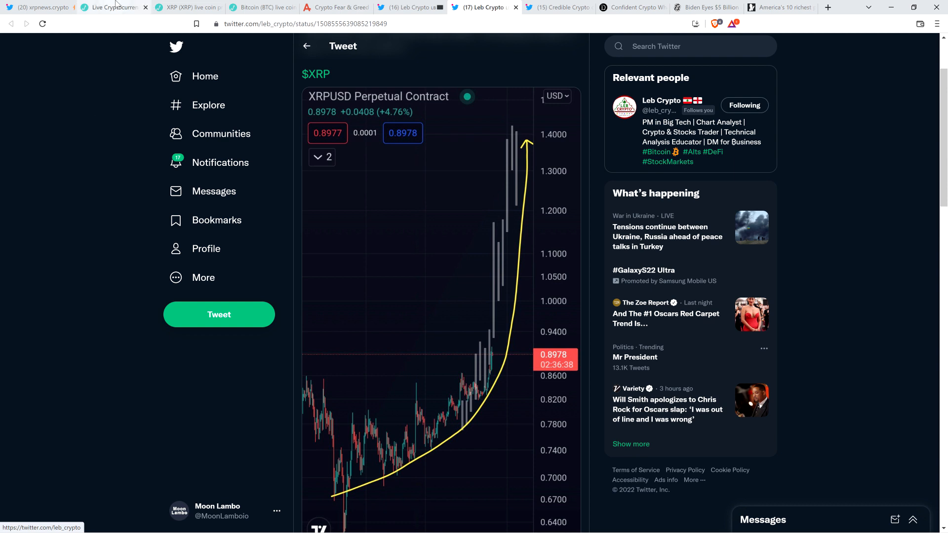
Switch to Credible Crypto's tweet predicting a months-long upward fifth BTC wave
{"action": "left_click", "coordinate": [557, 8]}
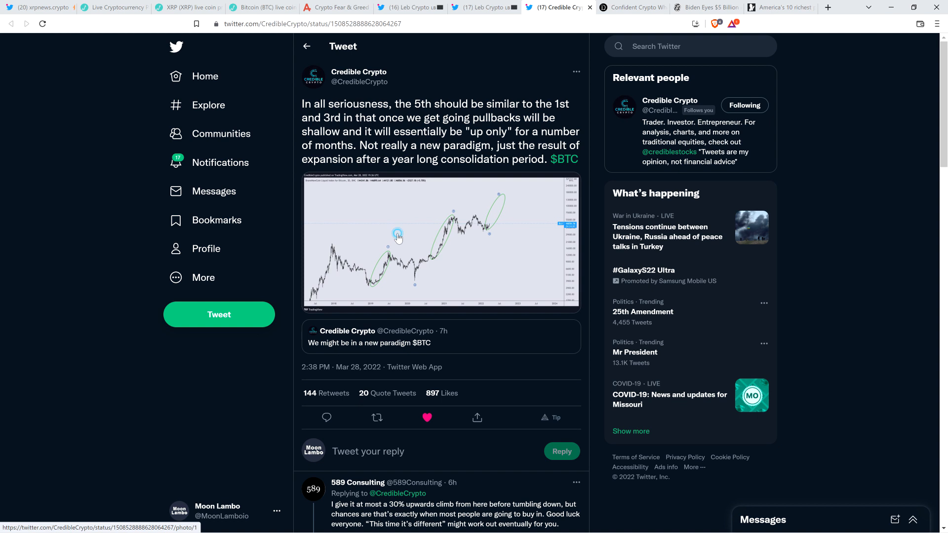
Enlarge Credible Crypto's Bitcoin chart marking waves 1 through 5
{"action": "left_click", "coordinate": [398, 236]}
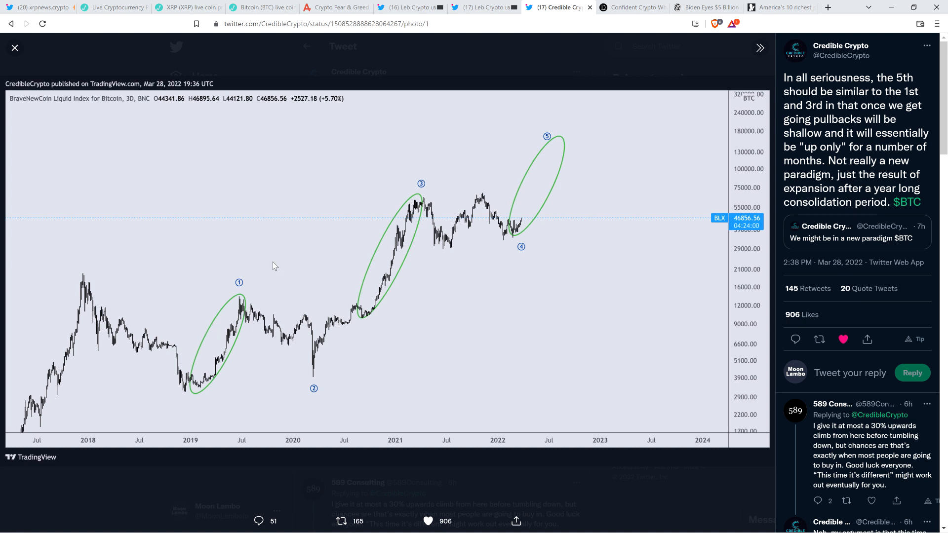
{"action": "mouse_move", "coordinate": [398, 264]}
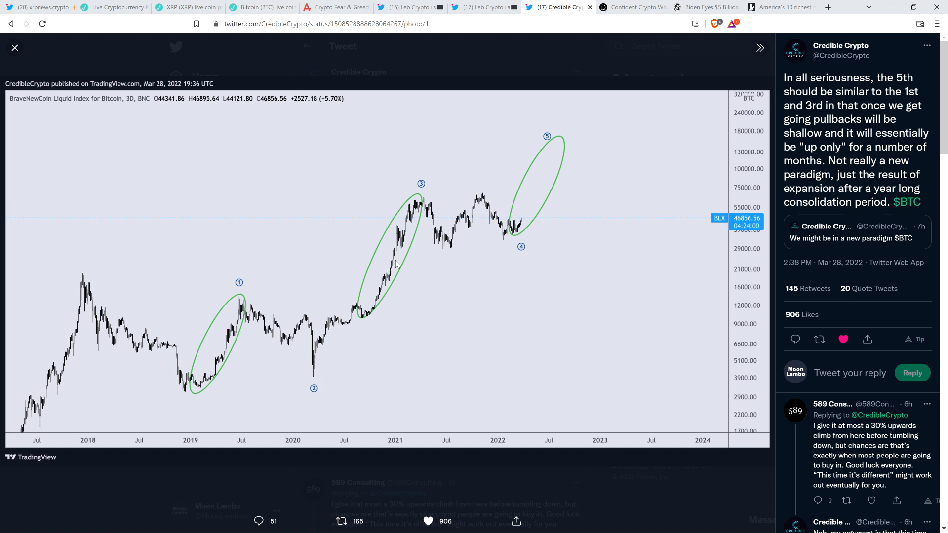
{"action": "mouse_move", "coordinate": [528, 247]}
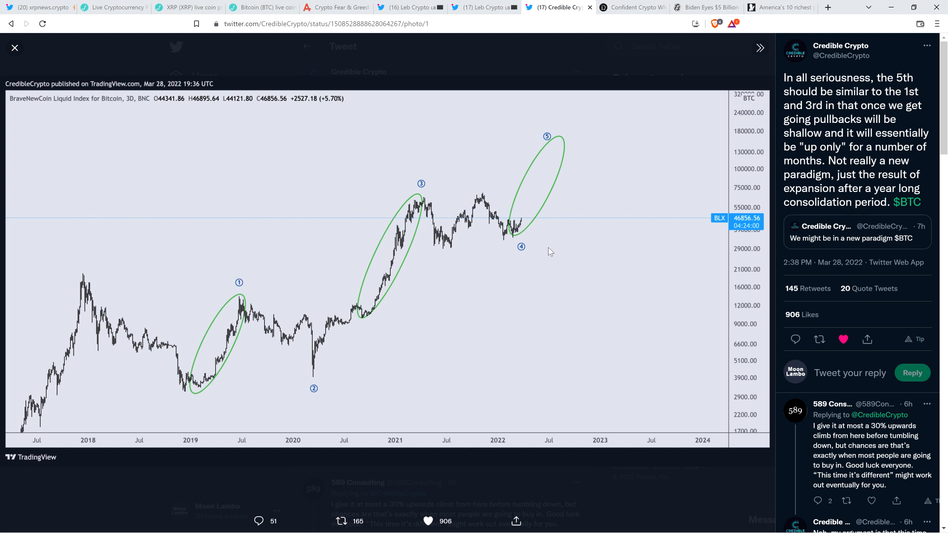
{"action": "mouse_move", "coordinate": [496, 239]}
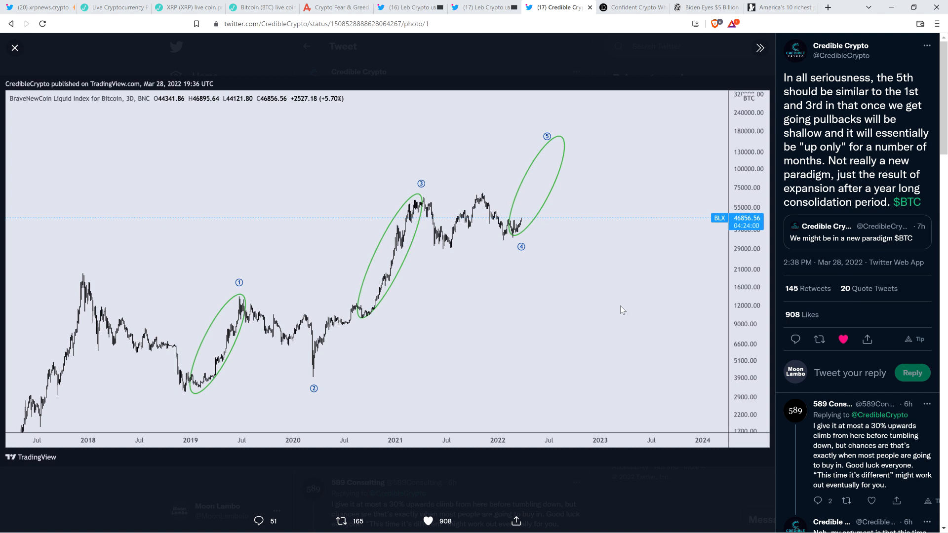
{"action": "mouse_move", "coordinate": [582, 320]}
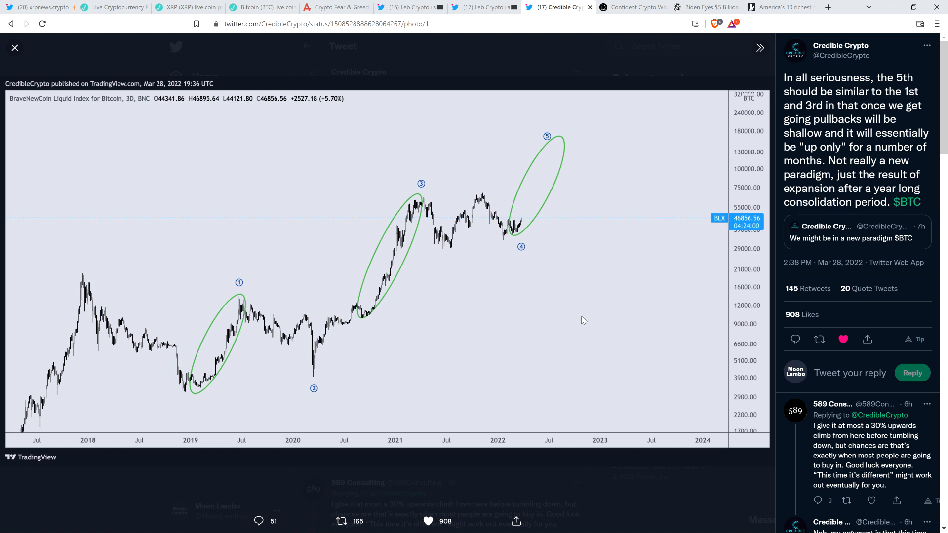
{"action": "mouse_move", "coordinate": [632, 96]}
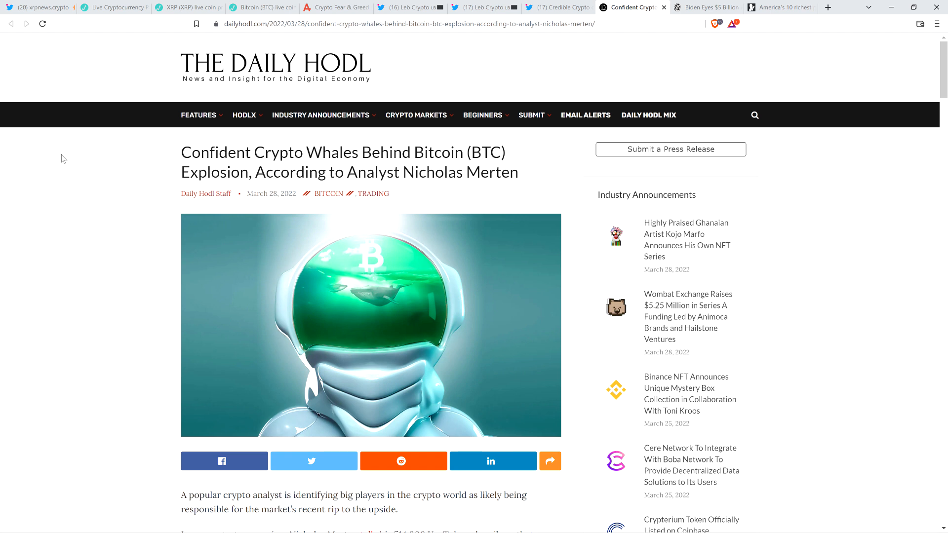
Scroll the whales article down to Nicholas Merten's quotes and the 1Y+ HODL Wave chart
{"action": "scroll", "scroll_direction": "down", "scroll_amount": 3}
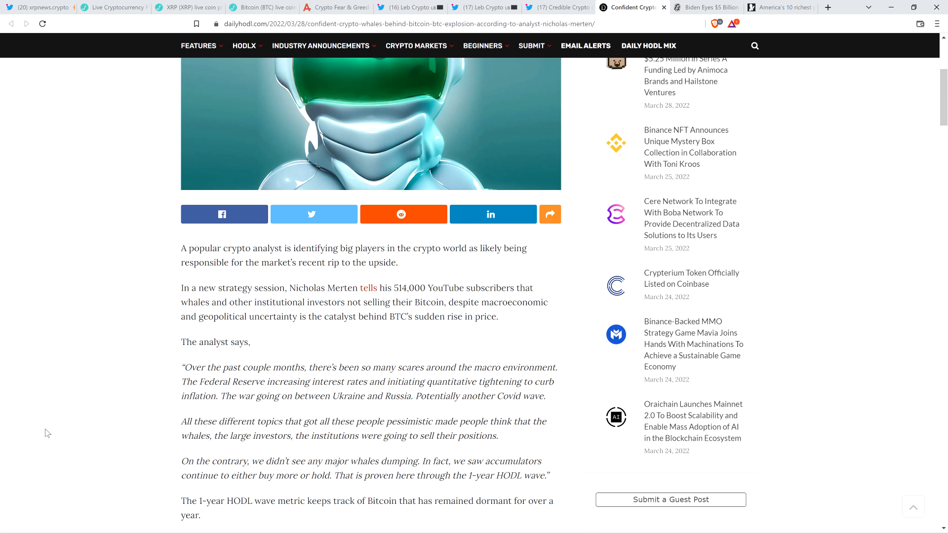
{"action": "mouse_move", "coordinate": [77, 398]}
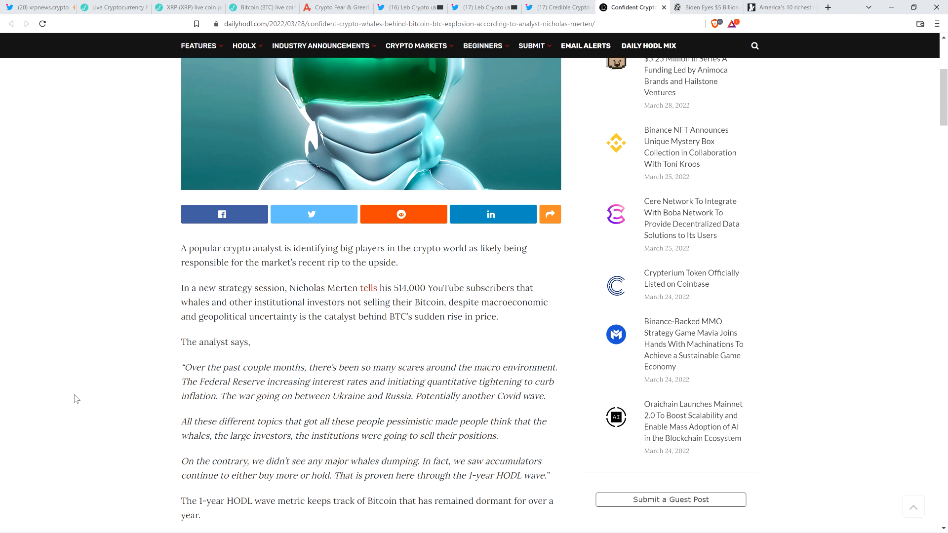
{"action": "scroll", "scroll_direction": "down", "scroll_amount": 3}
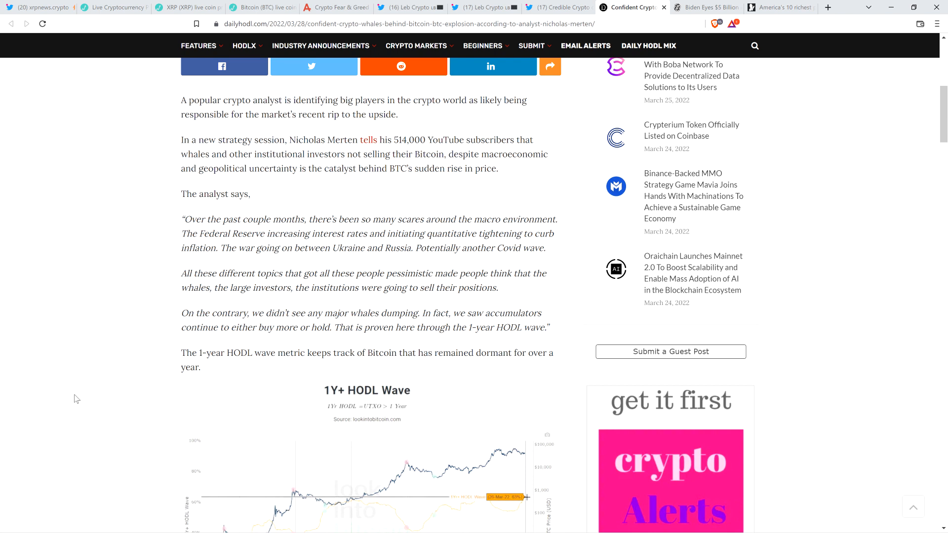
{"action": "mouse_move", "coordinate": [22, 374]}
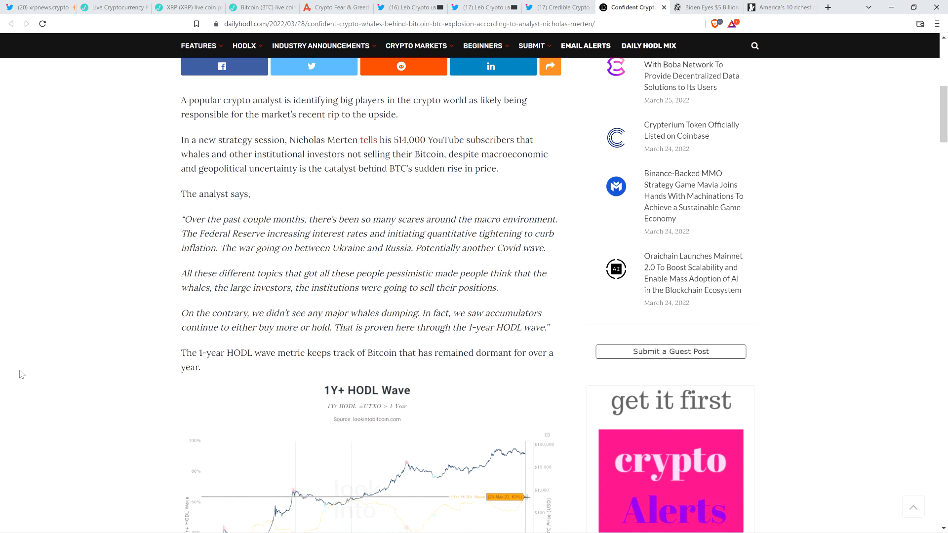
{"action": "mouse_move", "coordinate": [63, 388]}
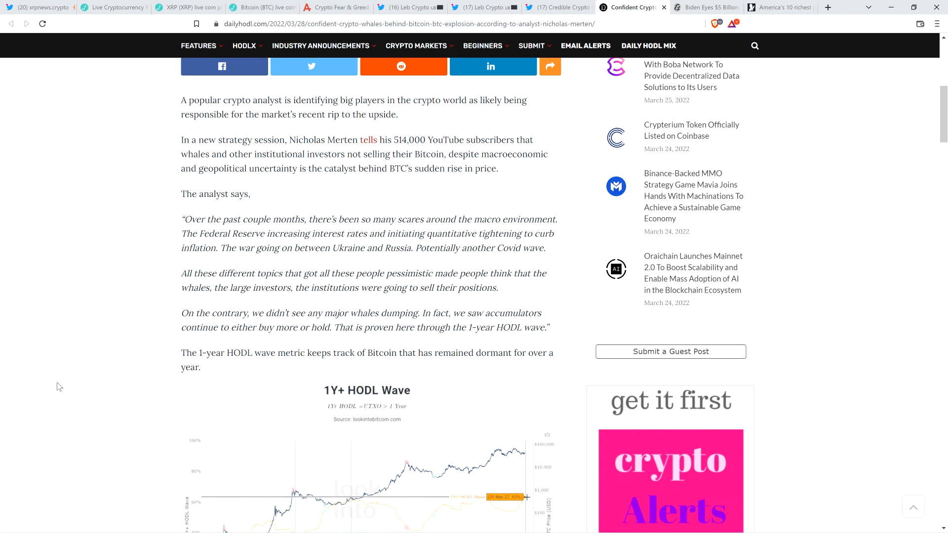
{"action": "mouse_move", "coordinate": [45, 388]}
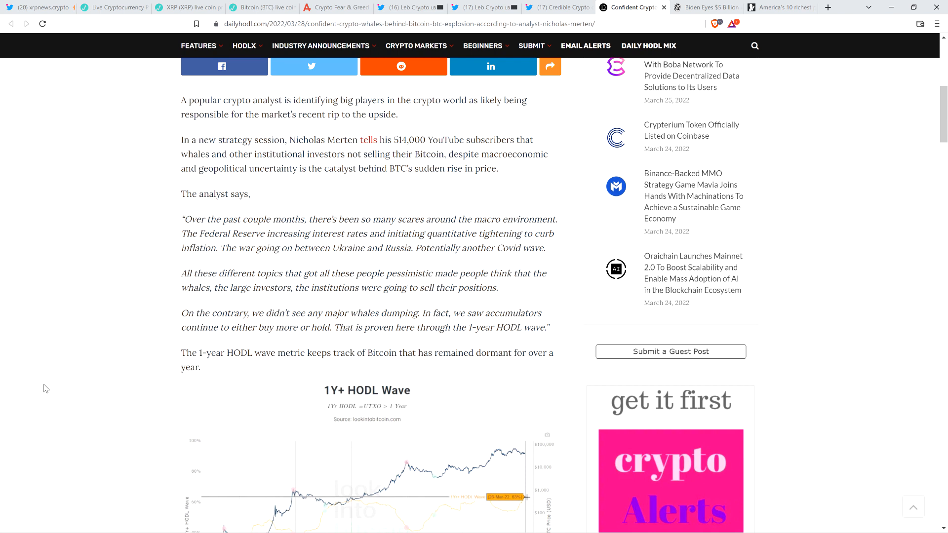
{"action": "mouse_move", "coordinate": [49, 389]}
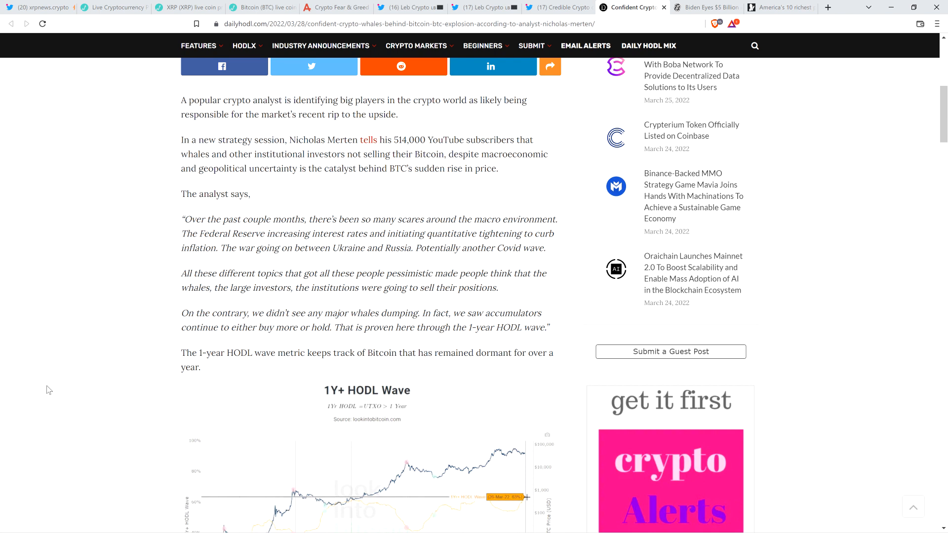
{"action": "mouse_move", "coordinate": [48, 403]}
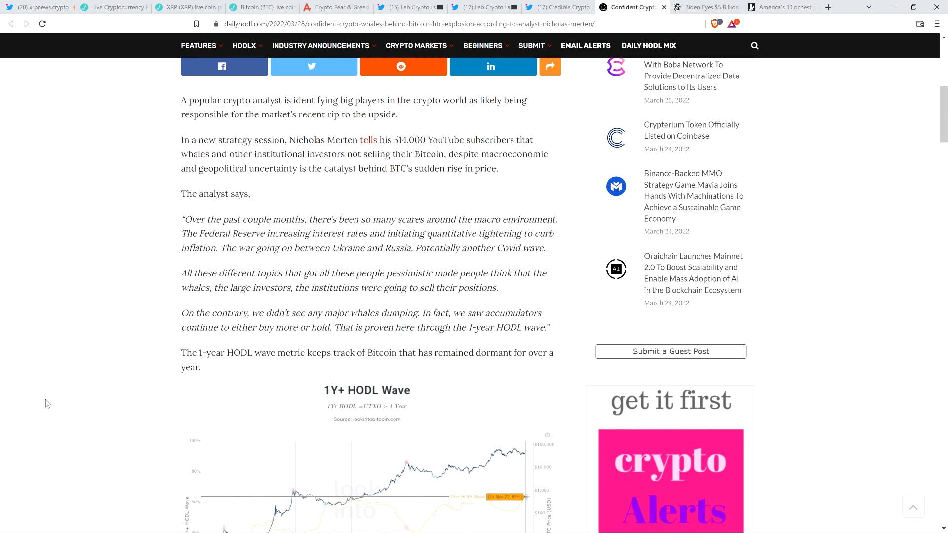
{"action": "mouse_move", "coordinate": [60, 400]}
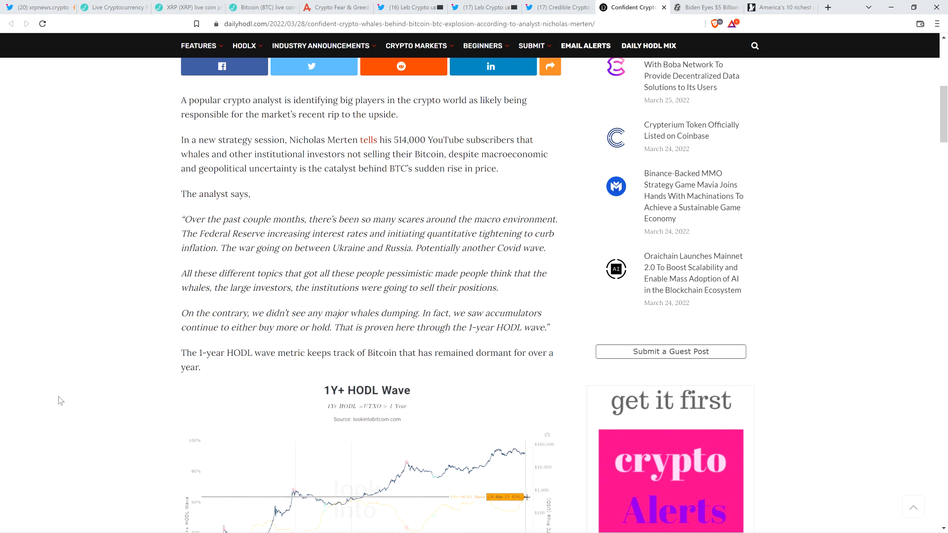
Read past the HODL wave chart to Merten's closing quotes and the price widget
{"action": "scroll", "scroll_direction": "down", "scroll_amount": 3}
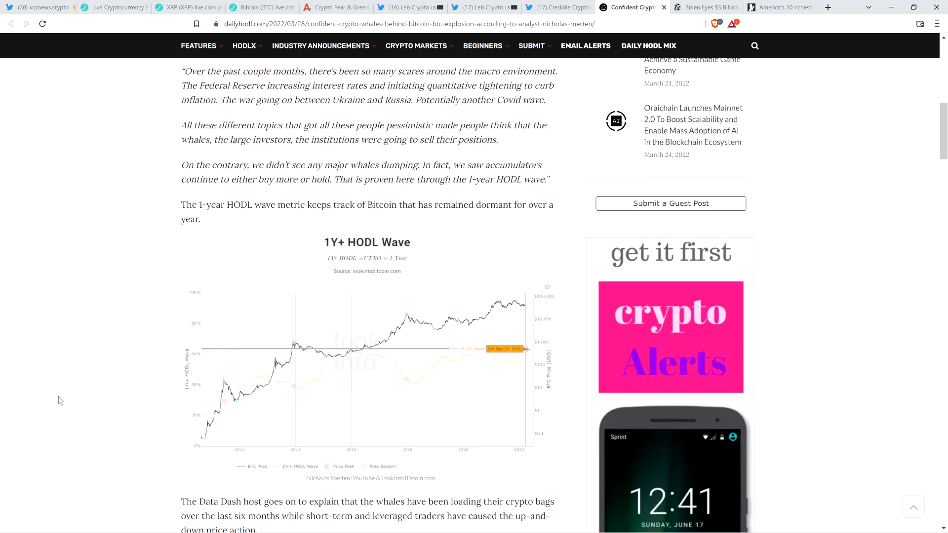
{"action": "scroll", "scroll_direction": "down", "scroll_amount": 3}
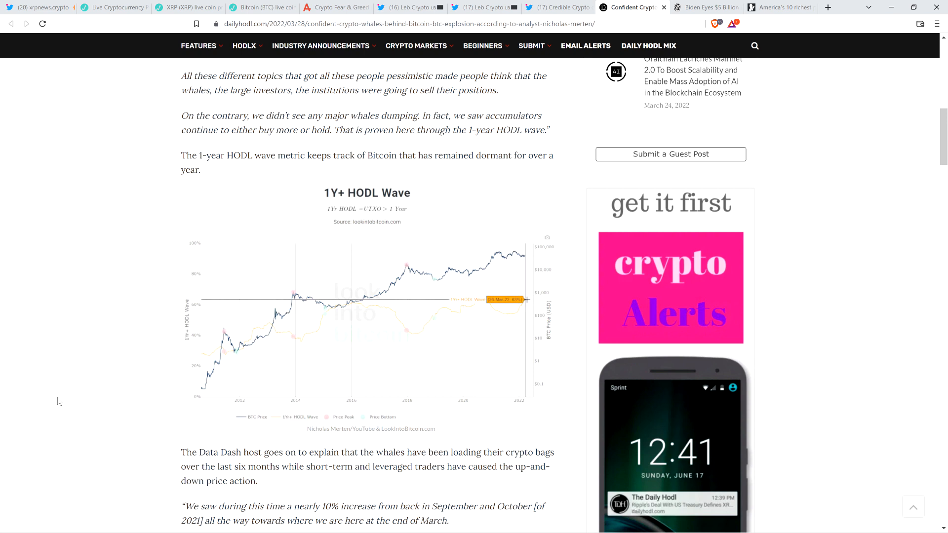
{"action": "scroll", "scroll_direction": "down", "scroll_amount": 3}
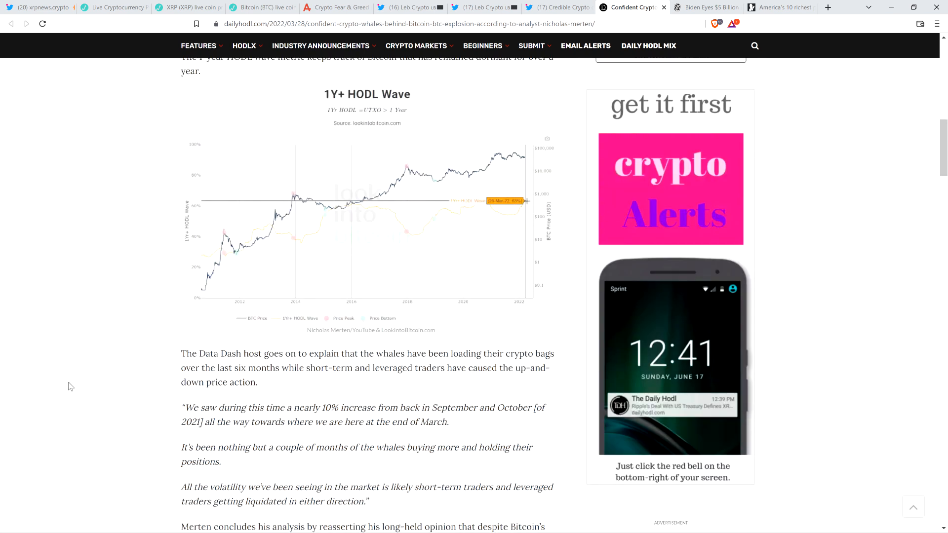
{"action": "scroll", "scroll_direction": "down", "scroll_amount": 3}
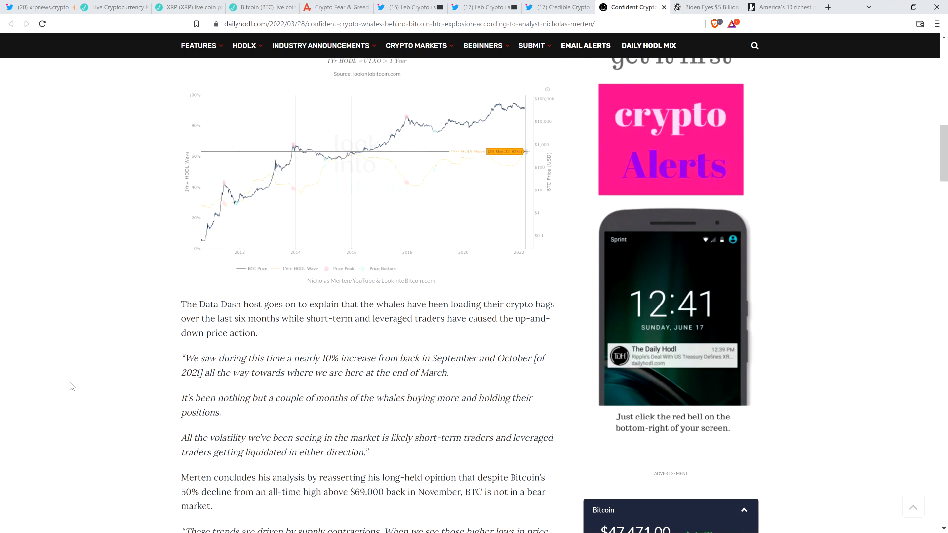
{"action": "scroll", "scroll_direction": "down", "scroll_amount": 3}
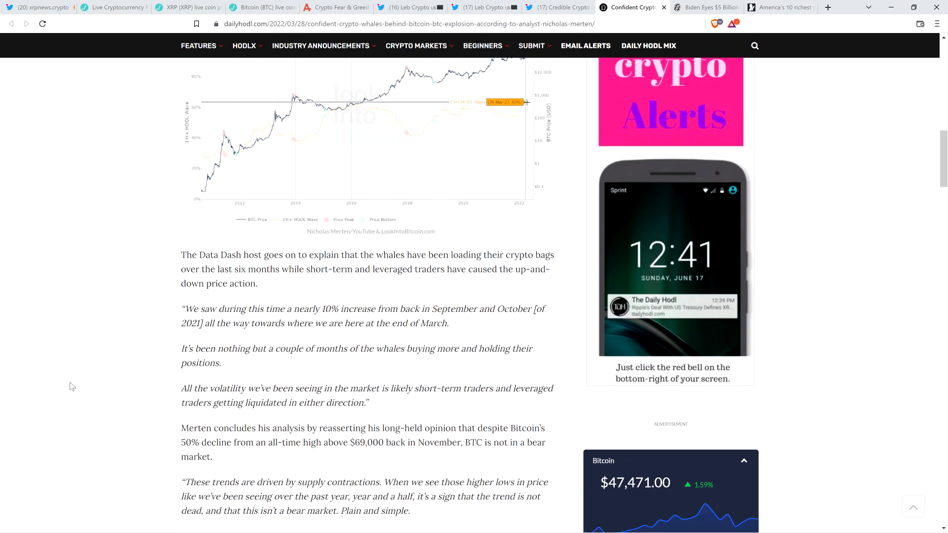
{"action": "scroll", "scroll_direction": "down", "scroll_amount": 3}
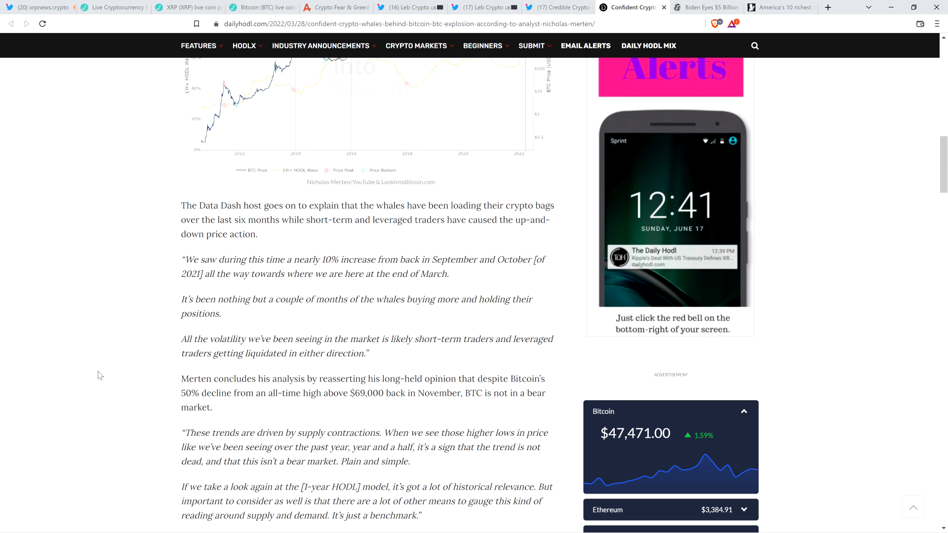
{"action": "scroll", "scroll_direction": "down", "scroll_amount": 3}
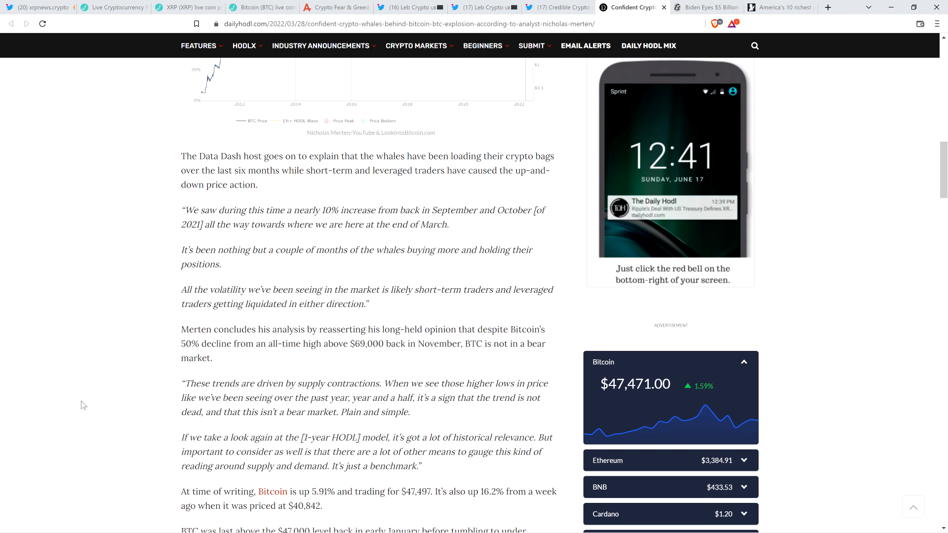
{"action": "mouse_move", "coordinate": [83, 406]}
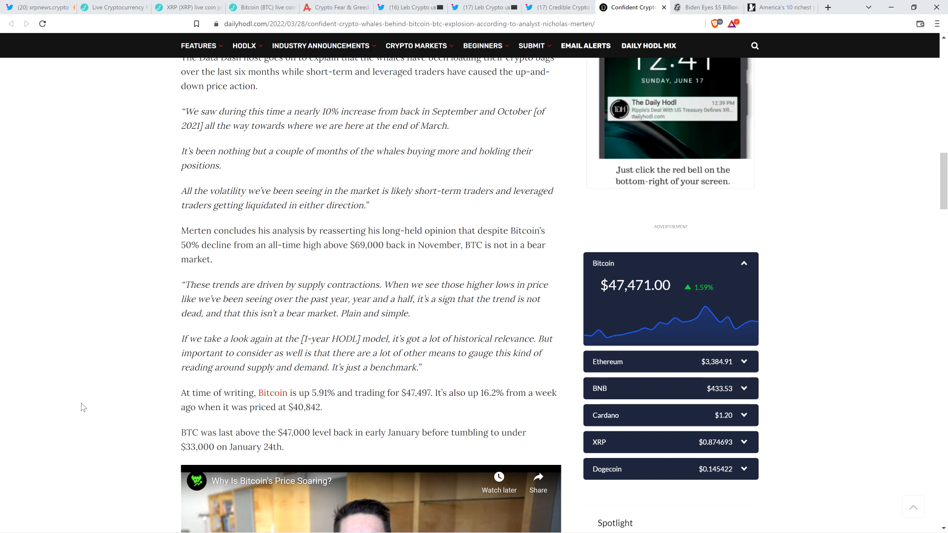
Scroll back up to the article's headline and hero image
{"action": "scroll", "scroll_direction": "up", "scroll_amount": 3}
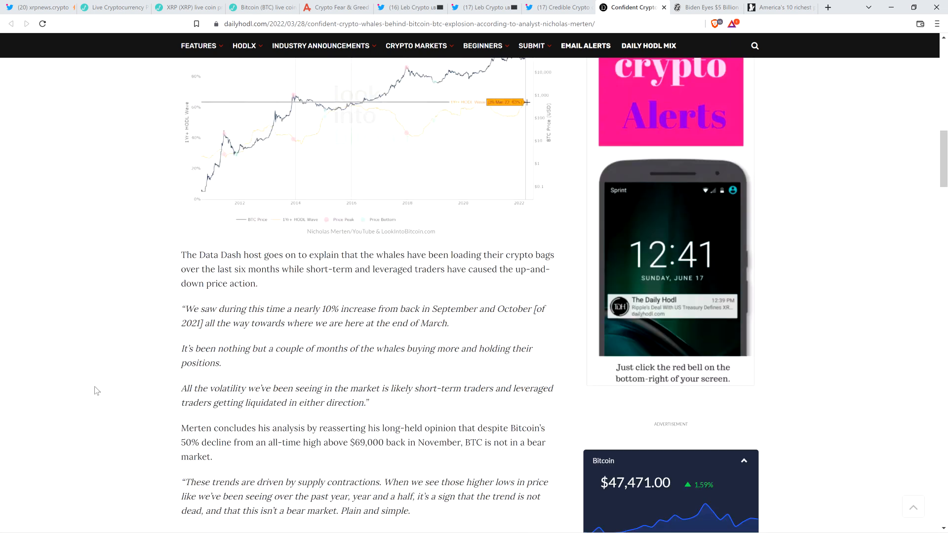
{"action": "scroll", "scroll_direction": "up", "scroll_amount": 3}
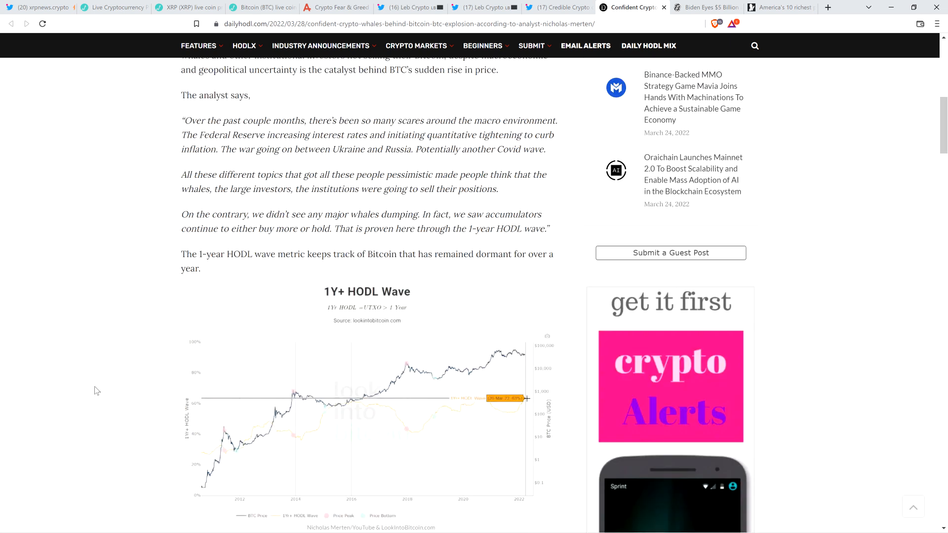
{"action": "mouse_move", "coordinate": [116, 409]}
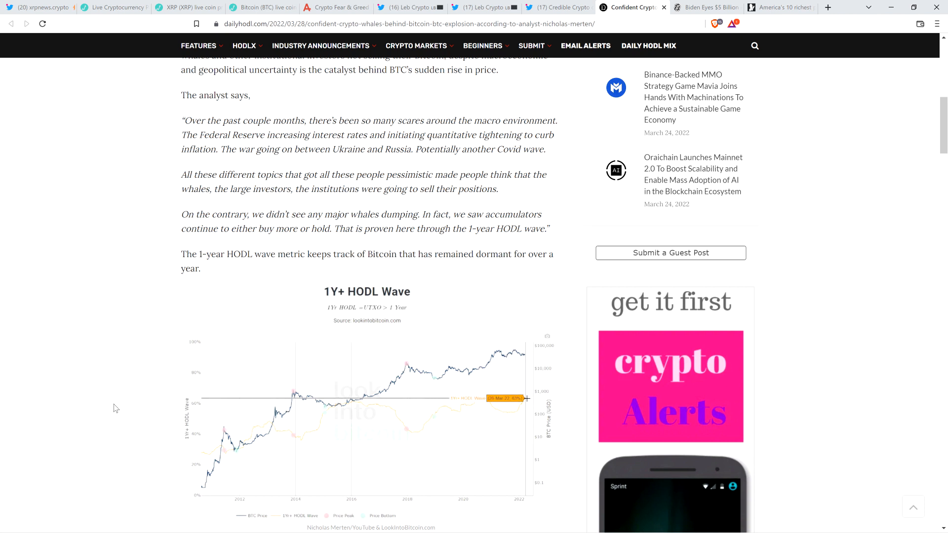
{"action": "scroll", "scroll_direction": "up", "scroll_amount": 3}
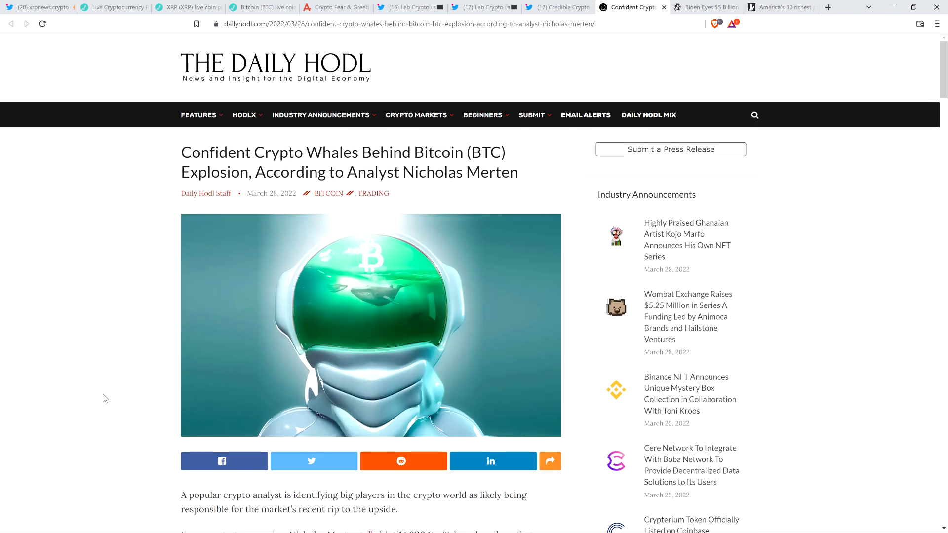